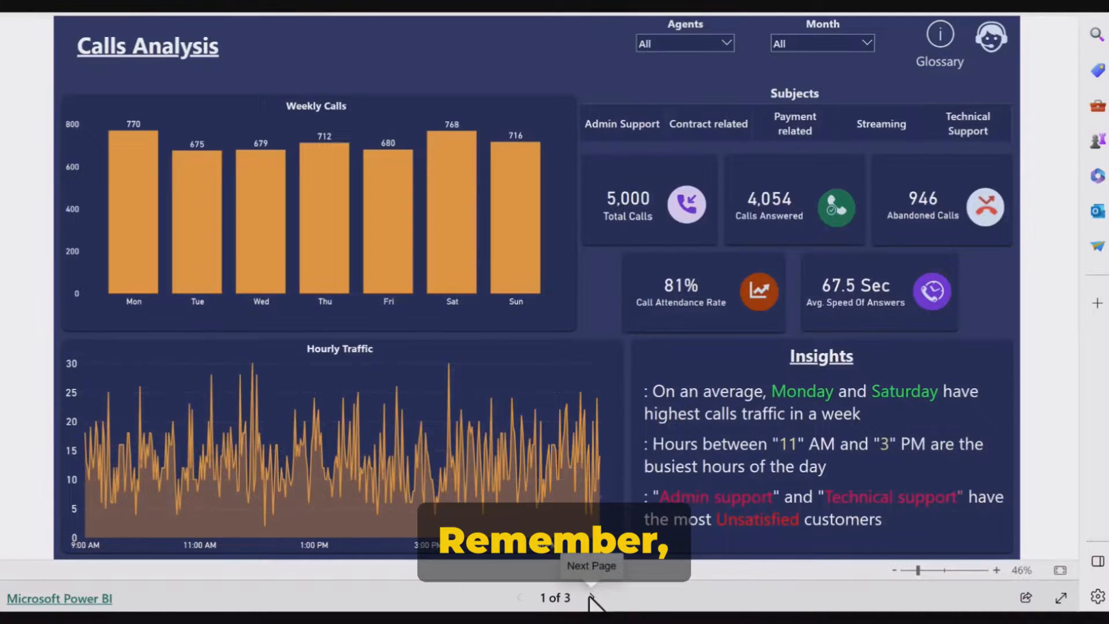
Advance the report to its next page, then scroll down the 'dashboard' results
left_click(592, 598)
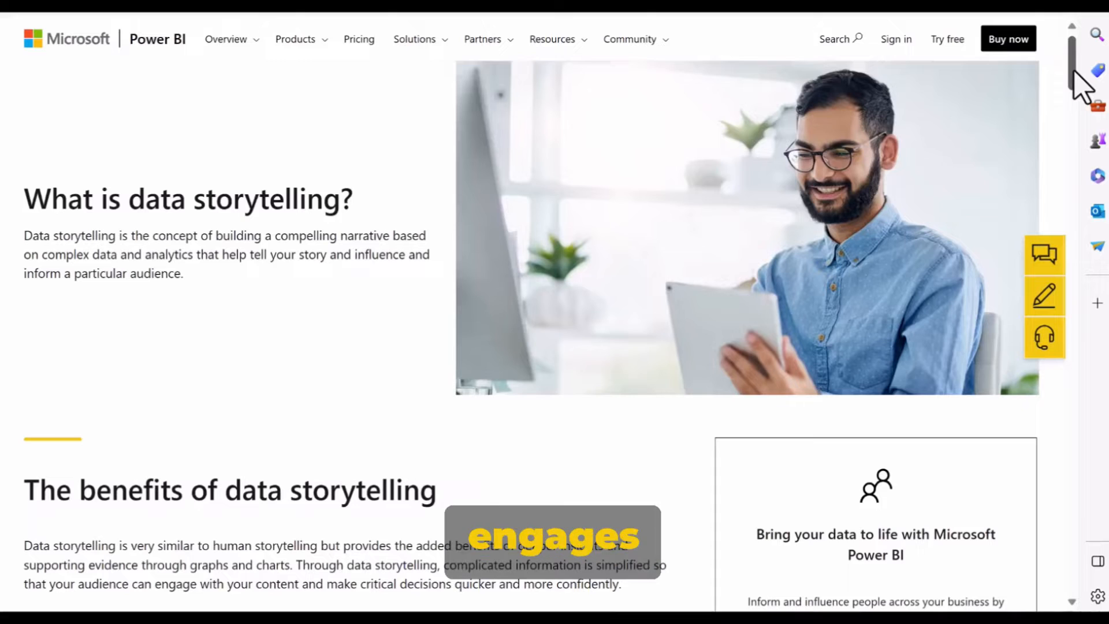
scroll("down", 3)
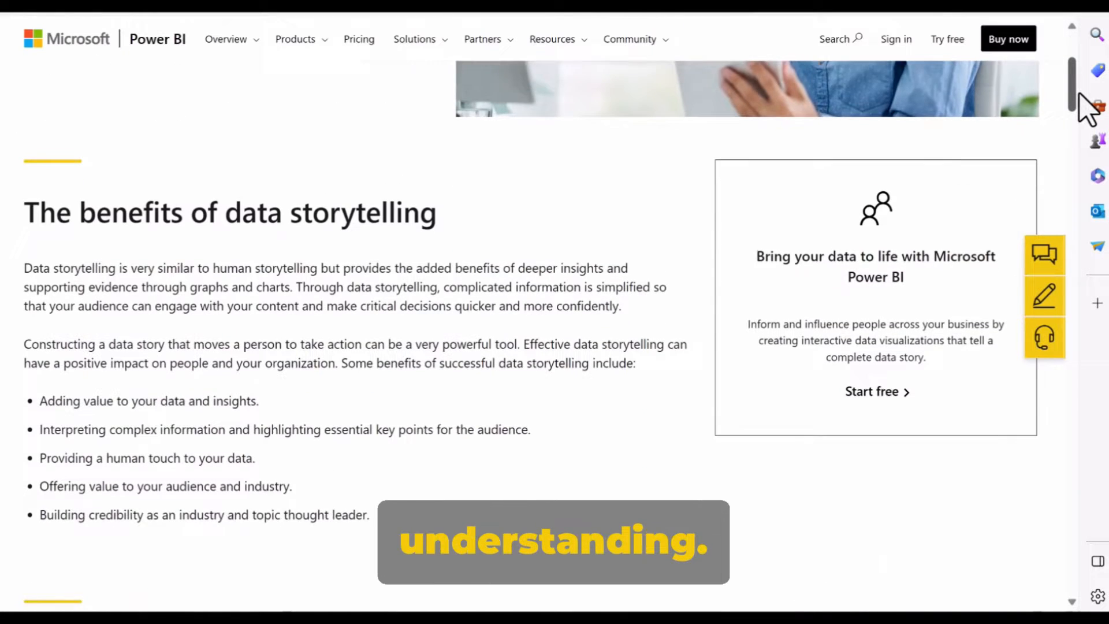
scroll("down", 3)
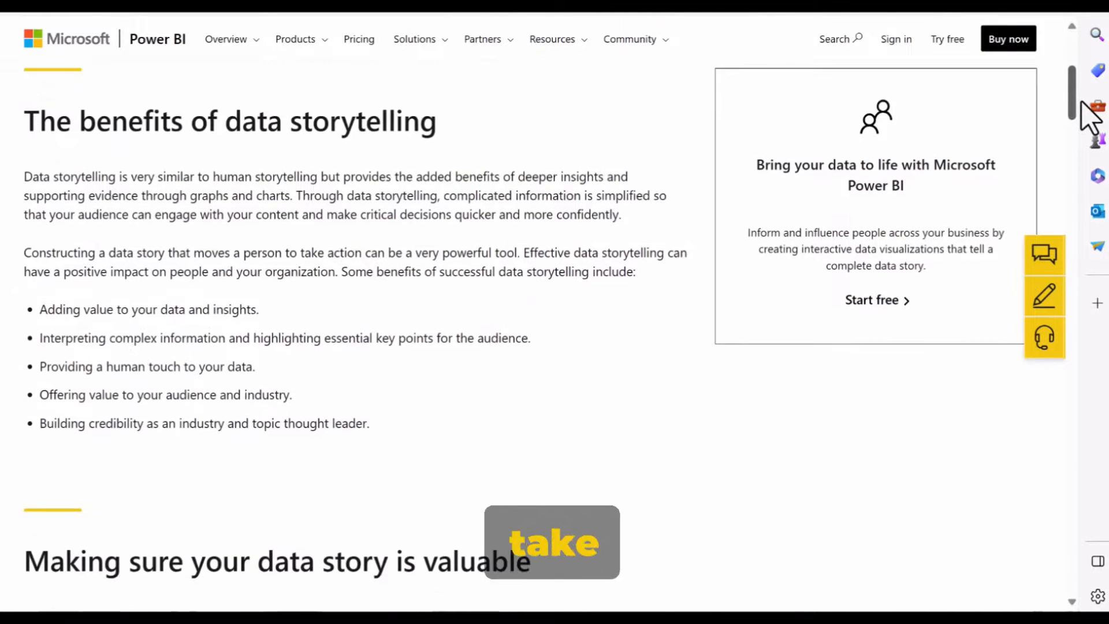
scroll("down", 3)
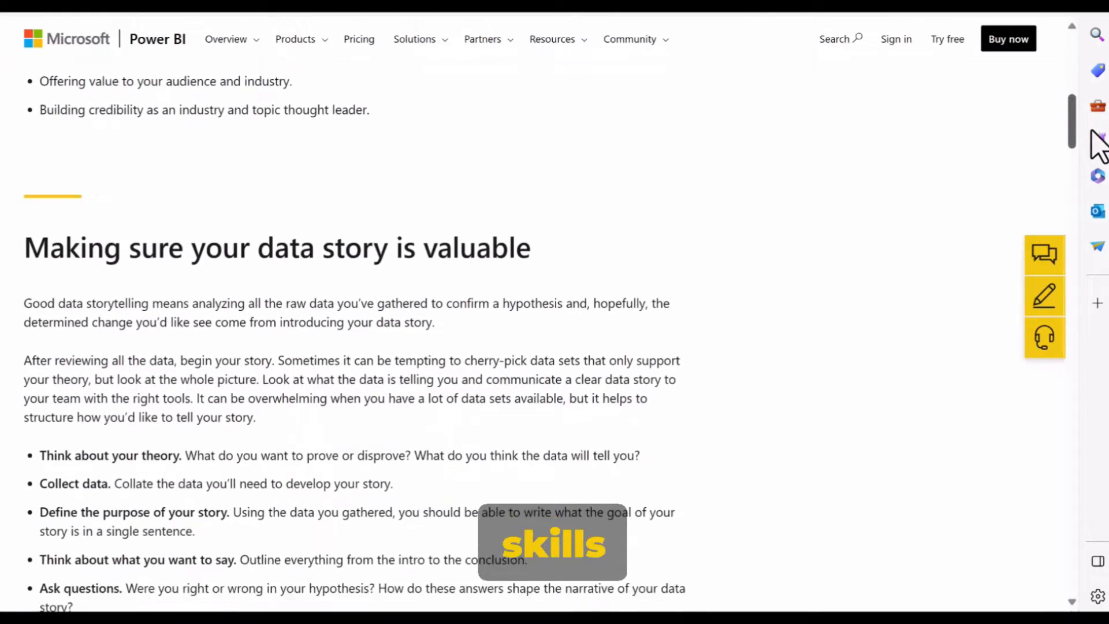
scroll("down", 3)
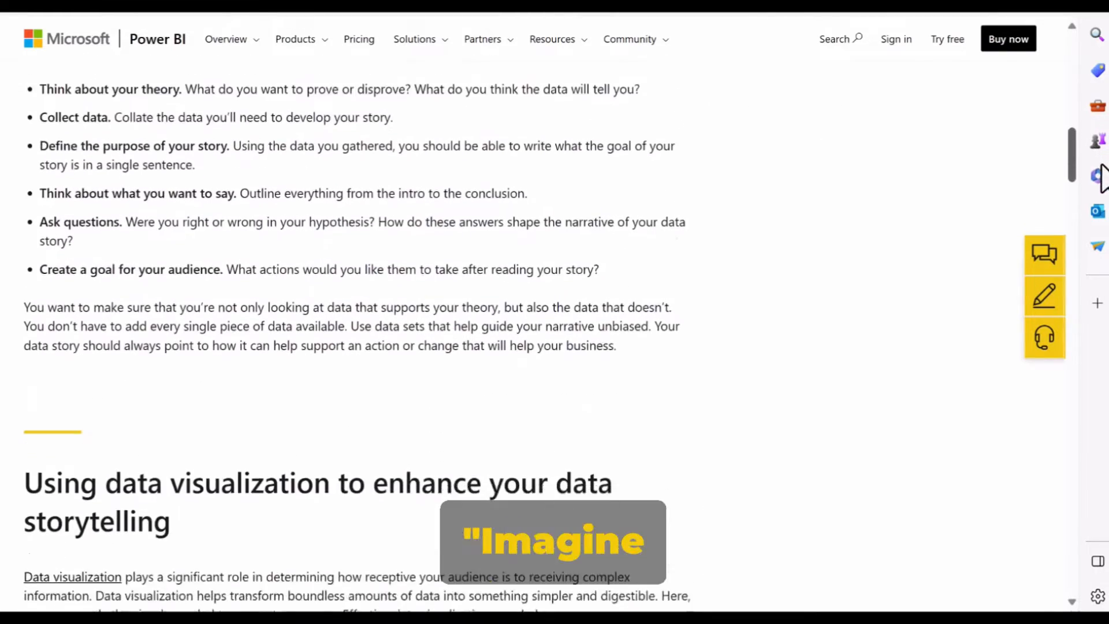
scroll("down", 3)
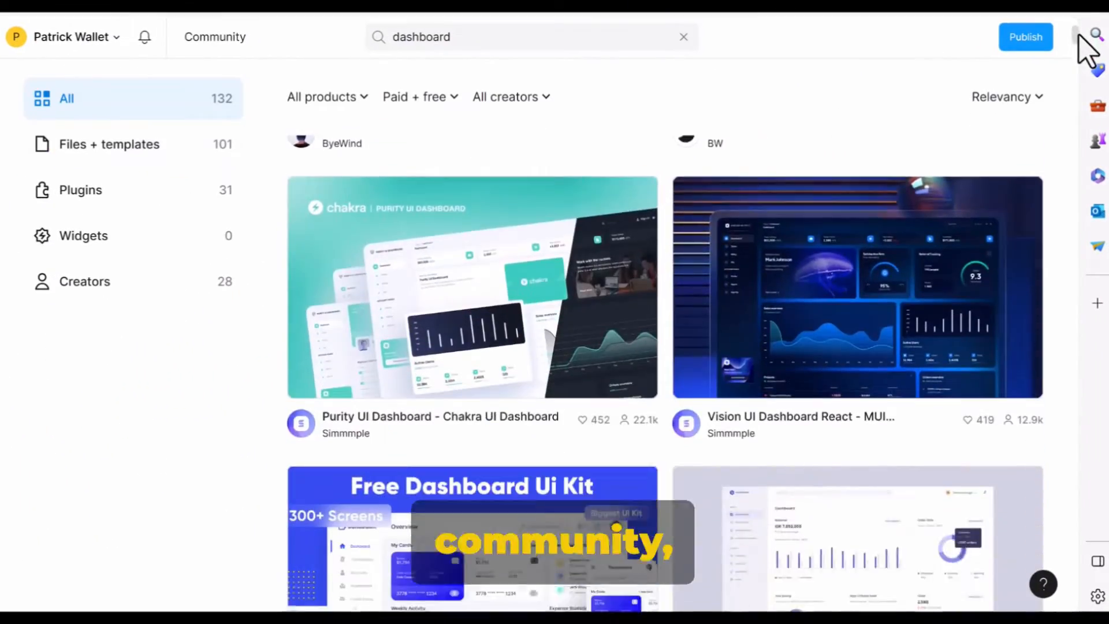
Scroll further through the results and select the Vision UI Dashboard React file
scroll("down", 3)
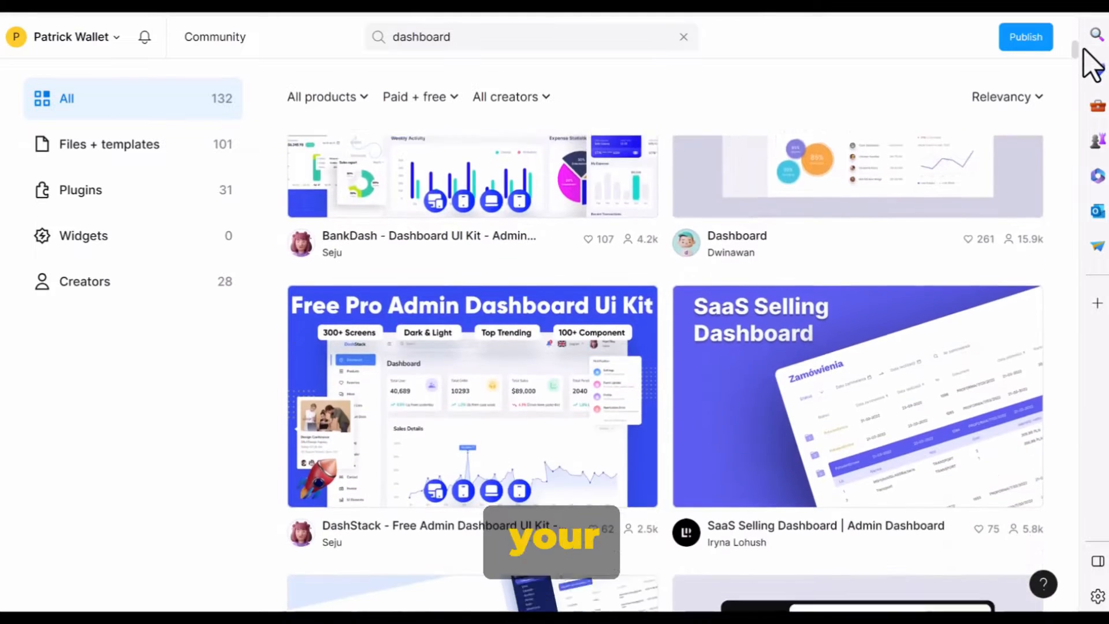
scroll("down", 3)
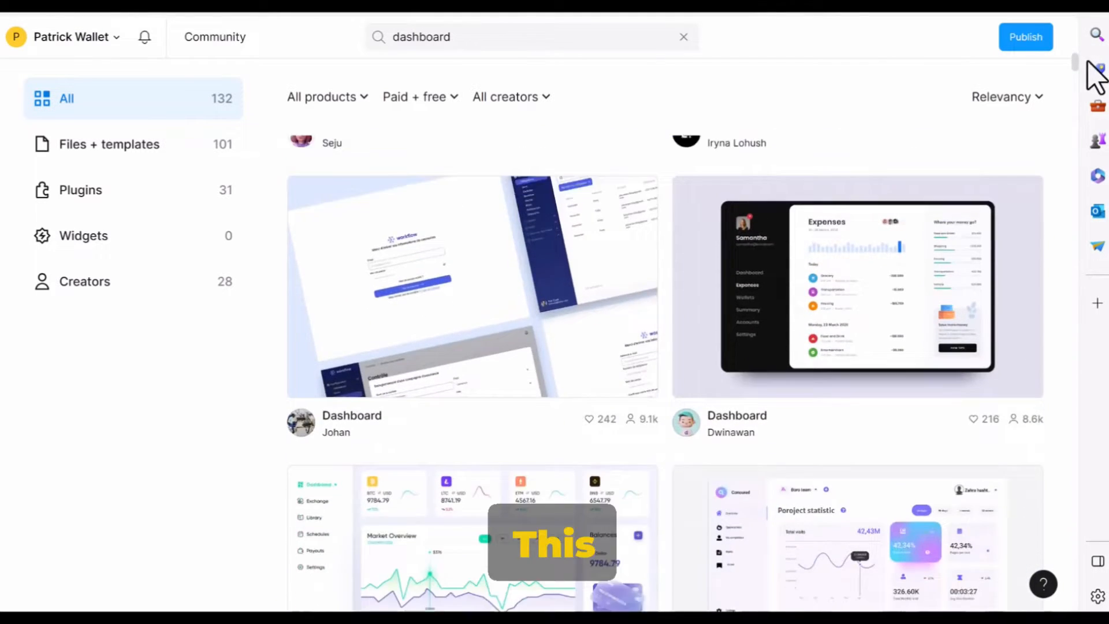
scroll("down", 3)
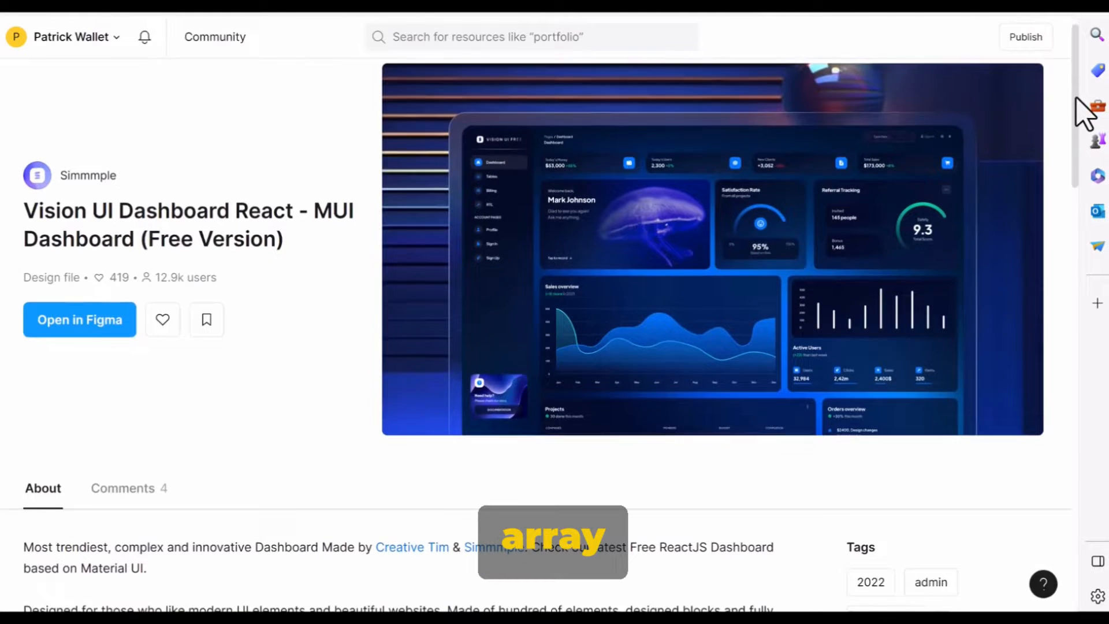
scroll("down", 3)
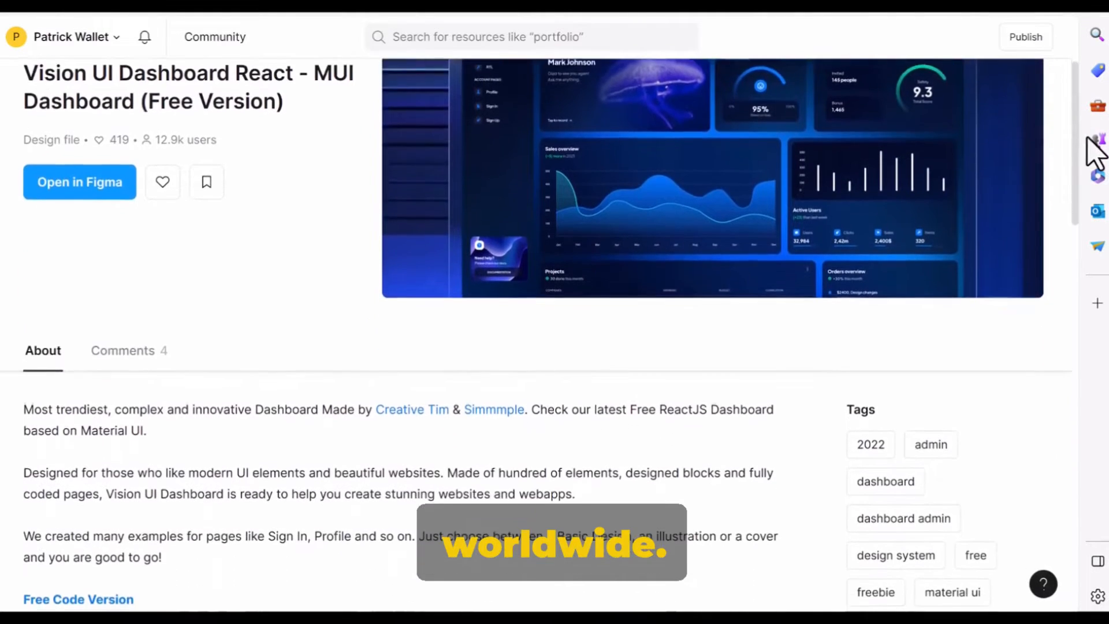
scroll("down", 3)
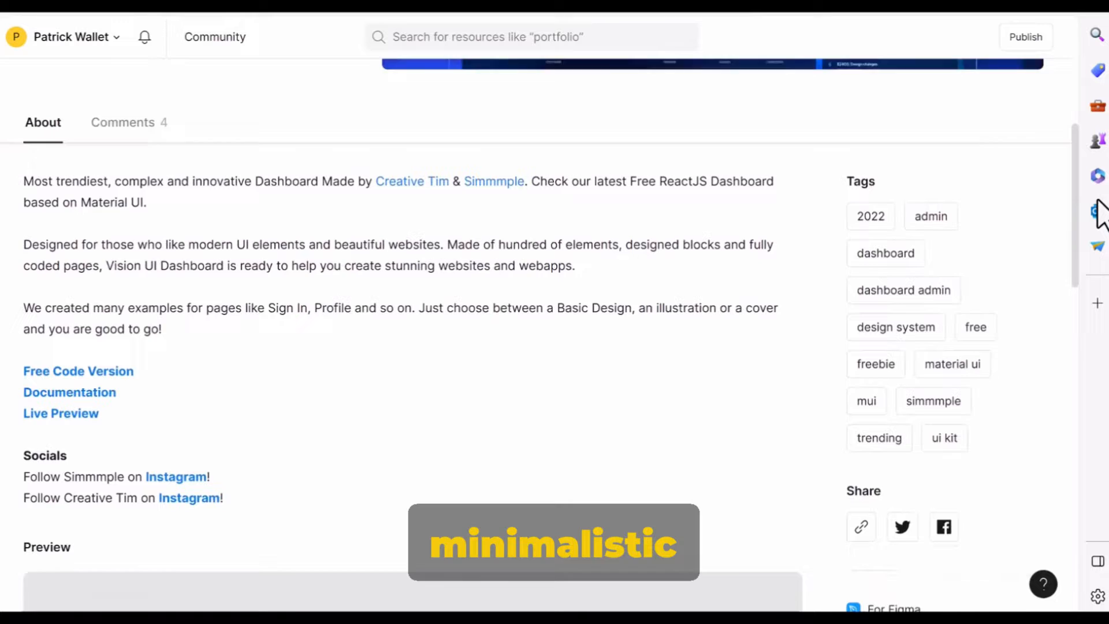
scroll("down", 3)
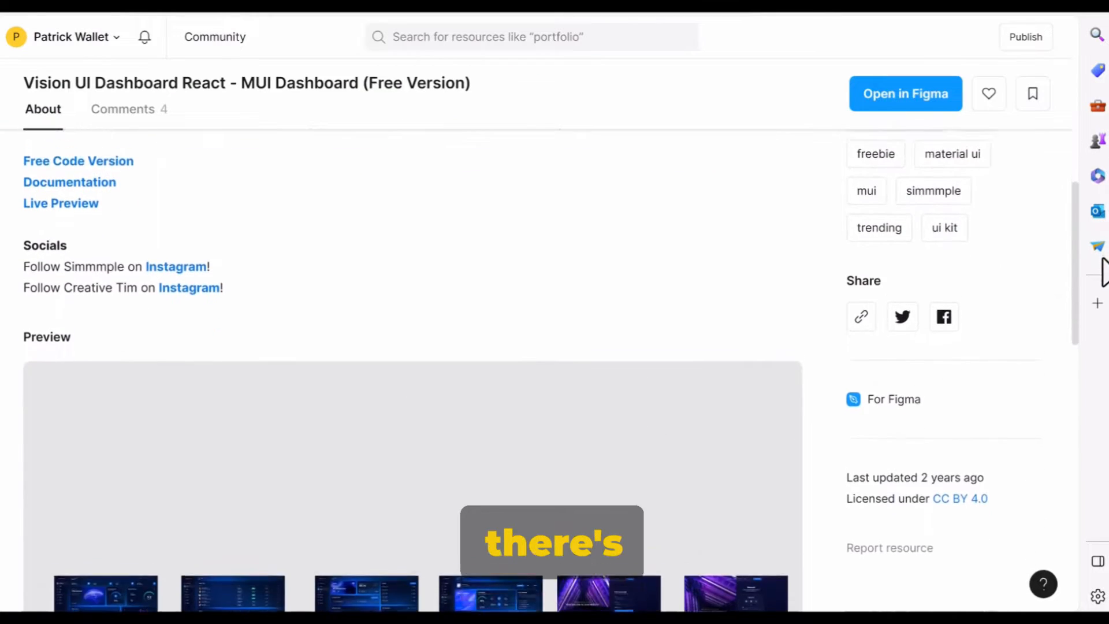
scroll("down", 3)
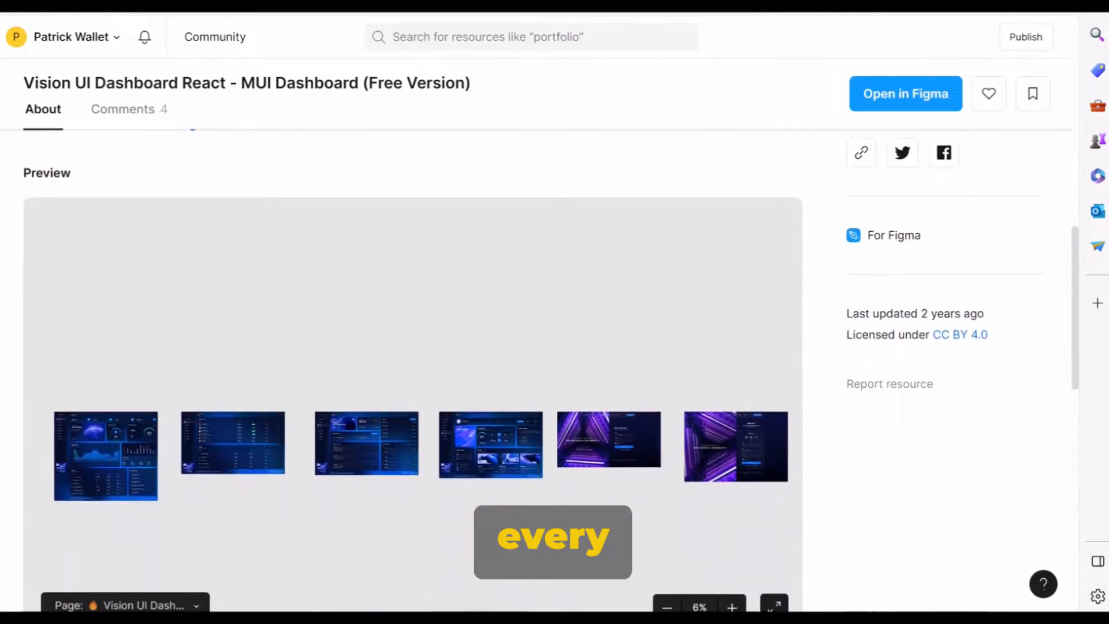
left_click(905, 93)
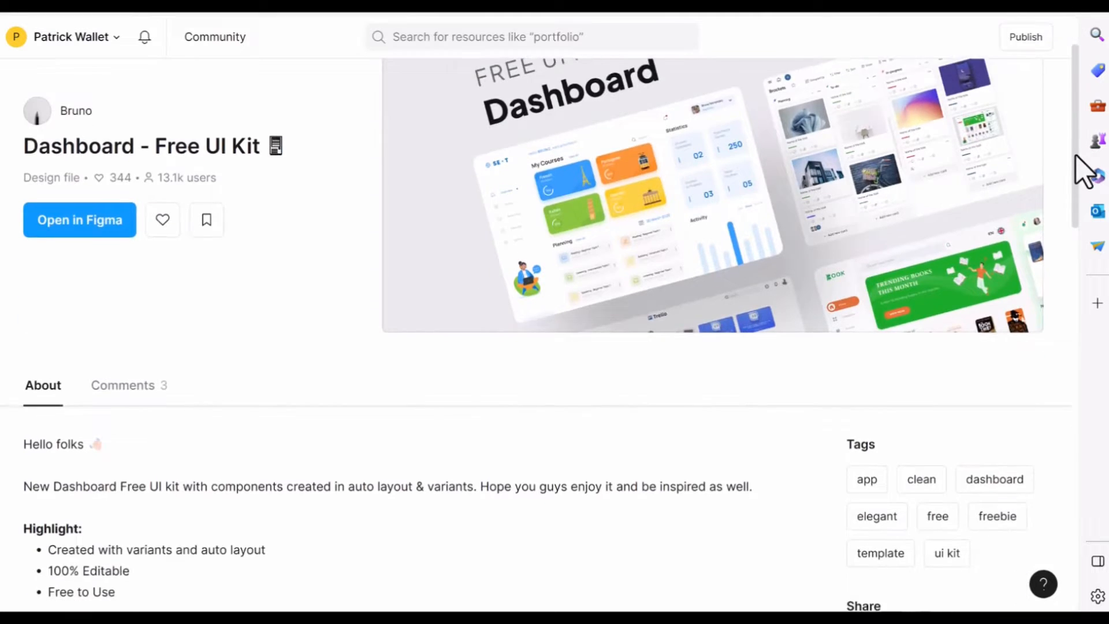
Scroll the Dashboard - Free UI Kit page and preview its Dashboard 2 (bonus) page
scroll("down", 3)
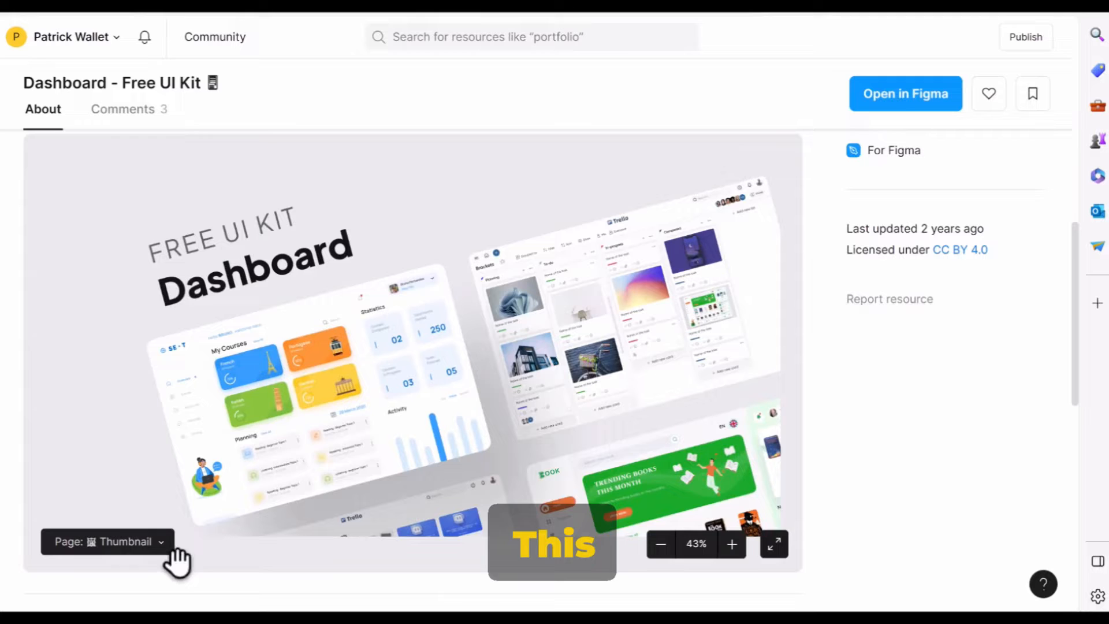
left_click(108, 541)
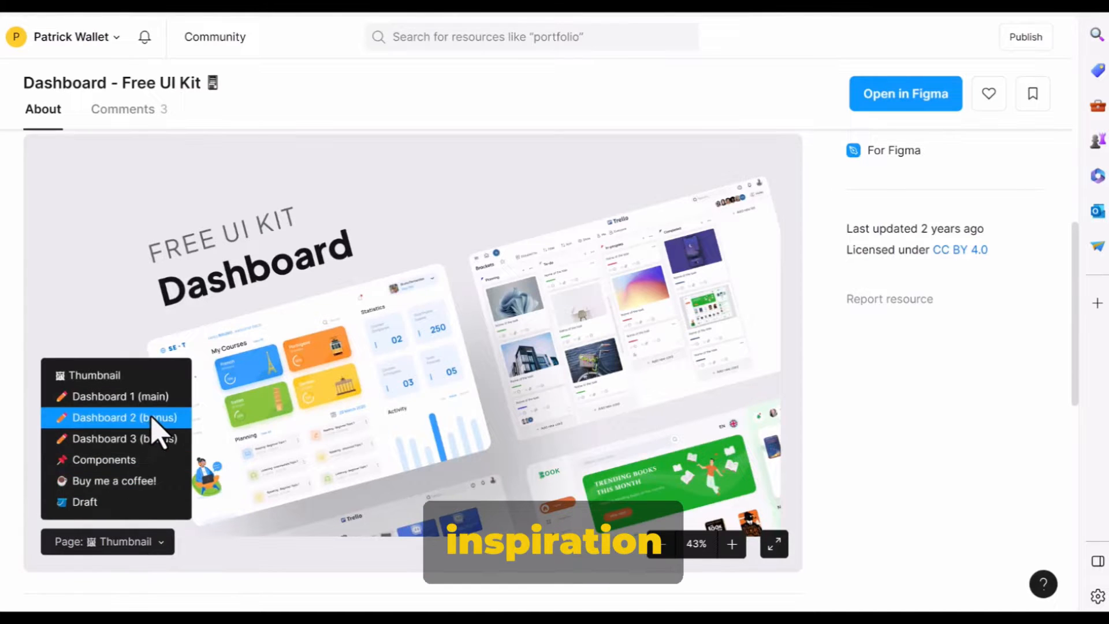
left_click(119, 417)
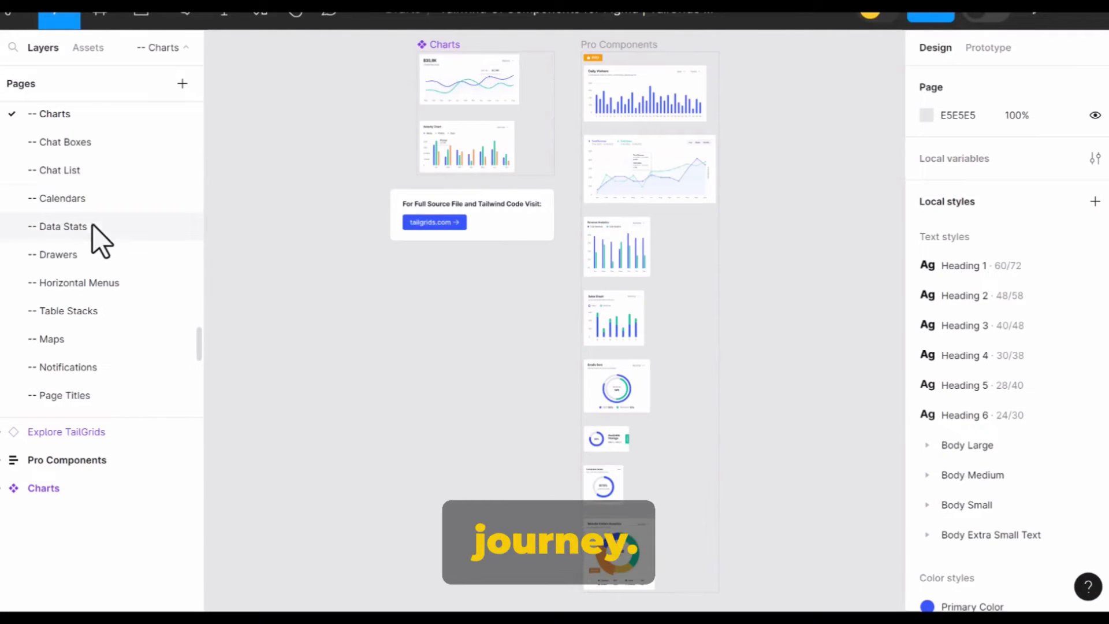
Browse the TailGrids kit pages: Data Stats, Table Stacks, then another components page
left_click(63, 227)
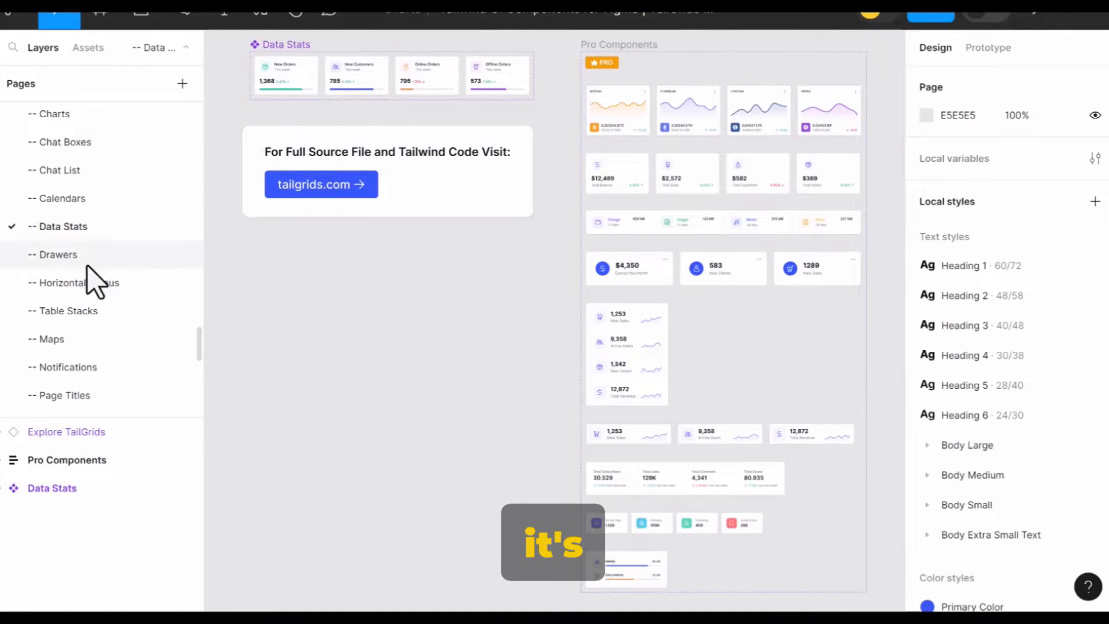
left_click(67, 311)
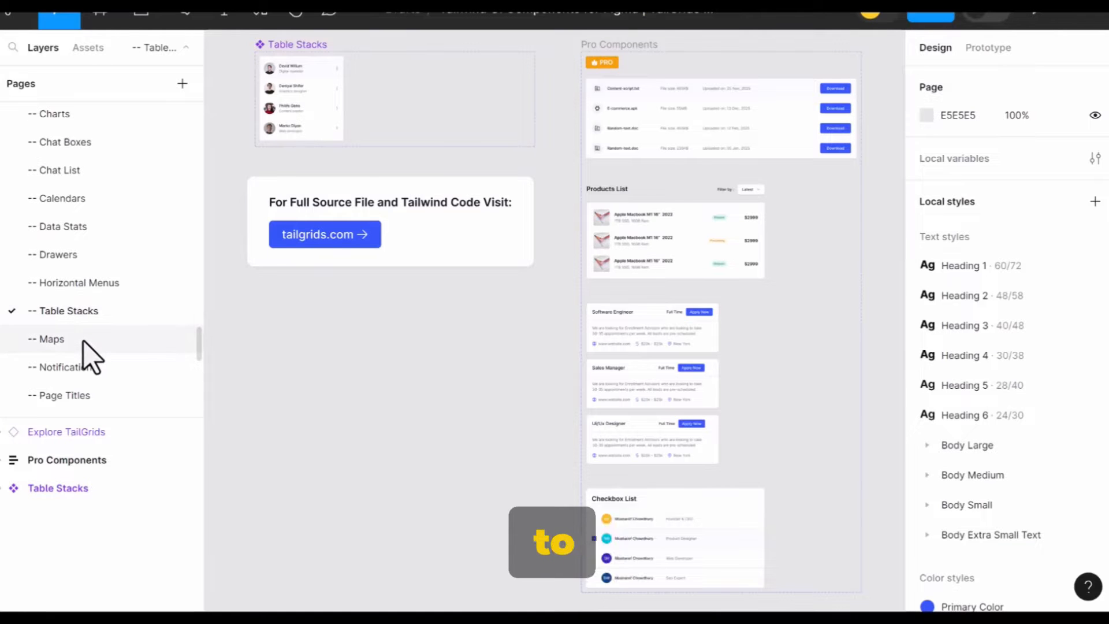
left_click(51, 338)
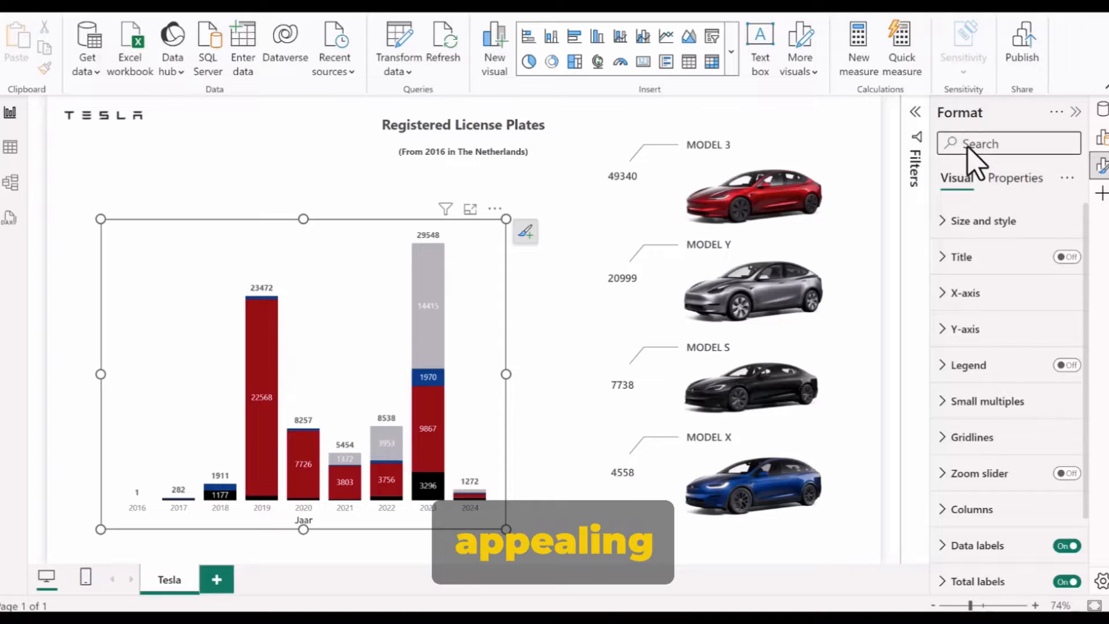
Search the chart's Format pane for 'font', clear it, then search for 'color'
left_click(1008, 142)
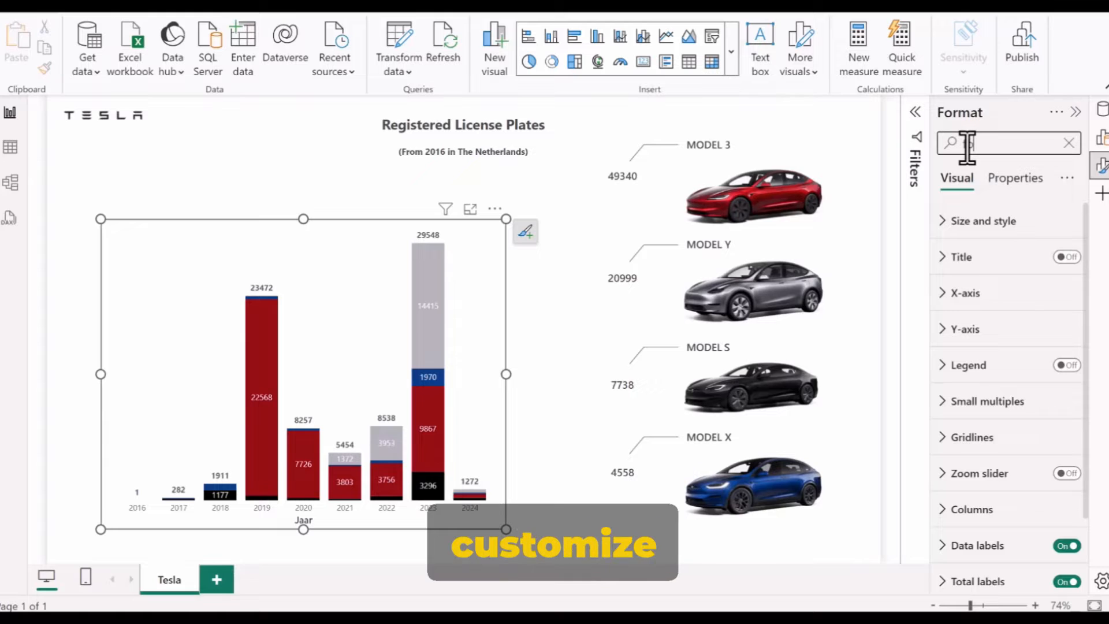
type("font")
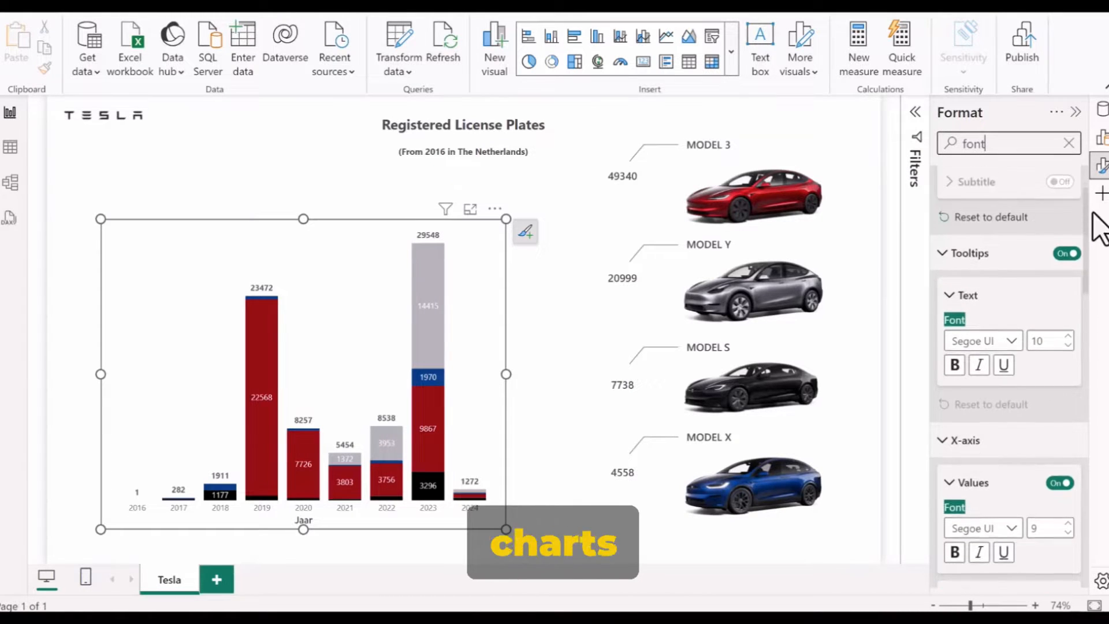
left_click(1069, 144)
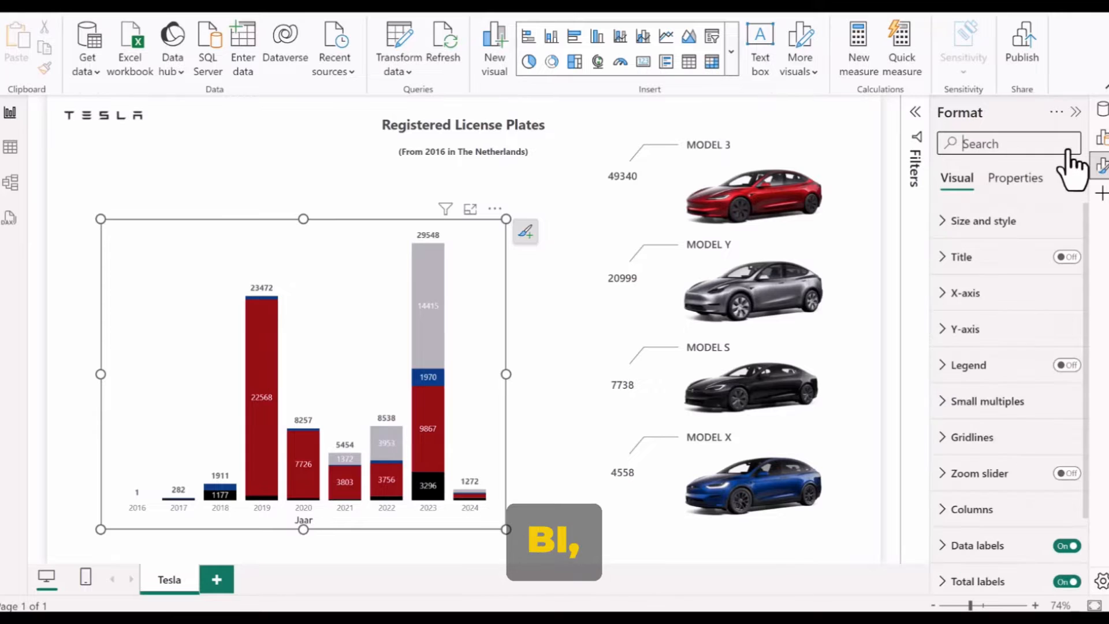
type("color")
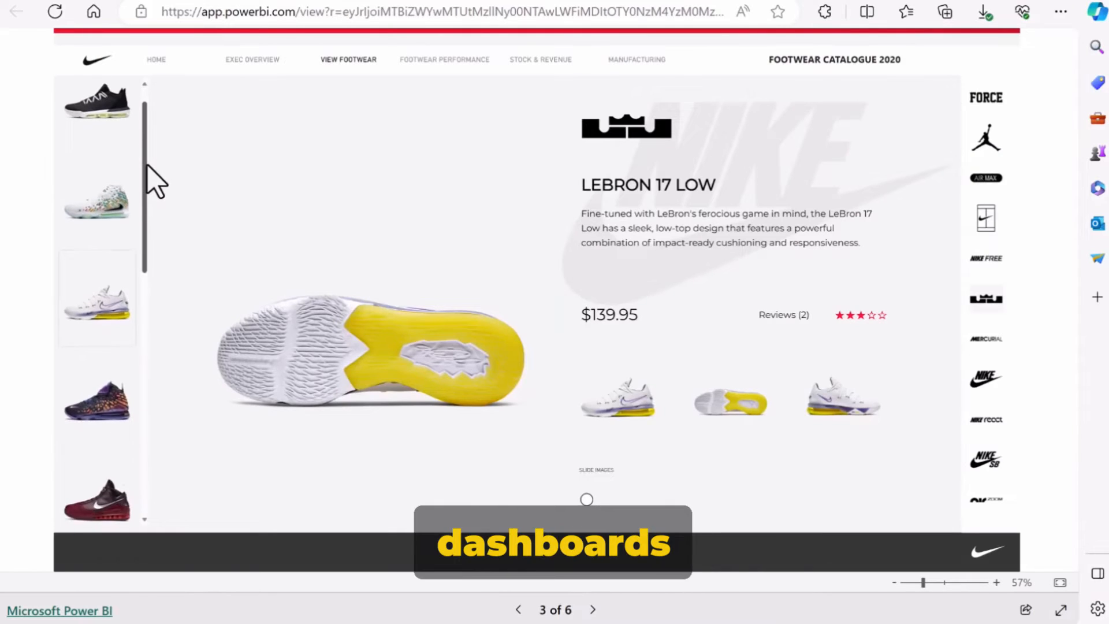
Scroll the shoe thumbnail strip on the Nike report's View Footwear page
scroll("down", 3)
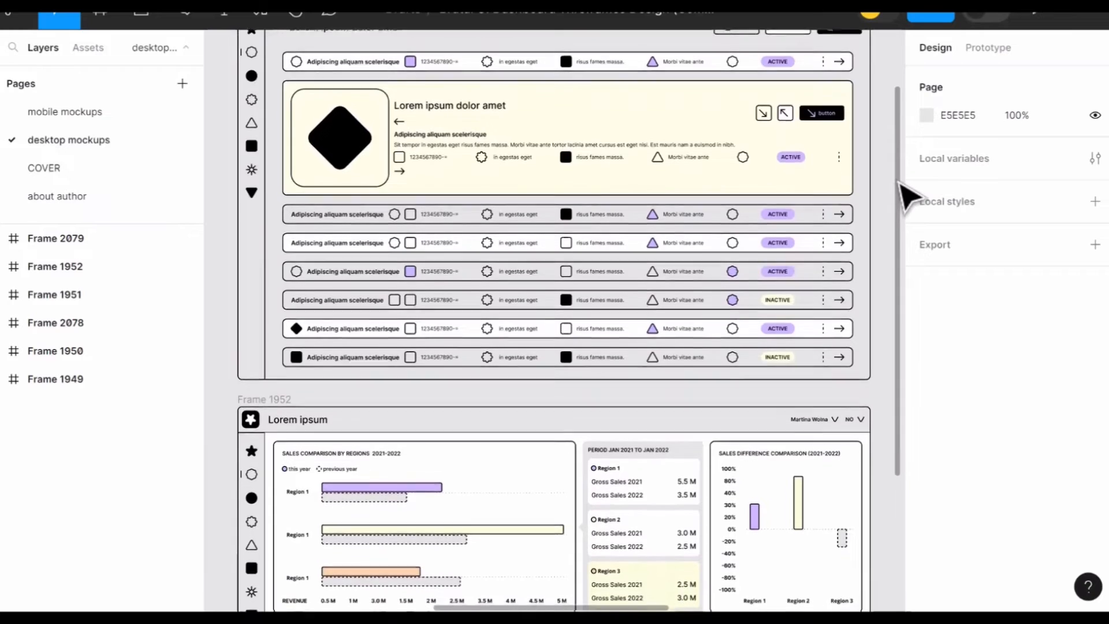
Scroll down the desktop mockups canvas through the wireframe frames
scroll("down", 3)
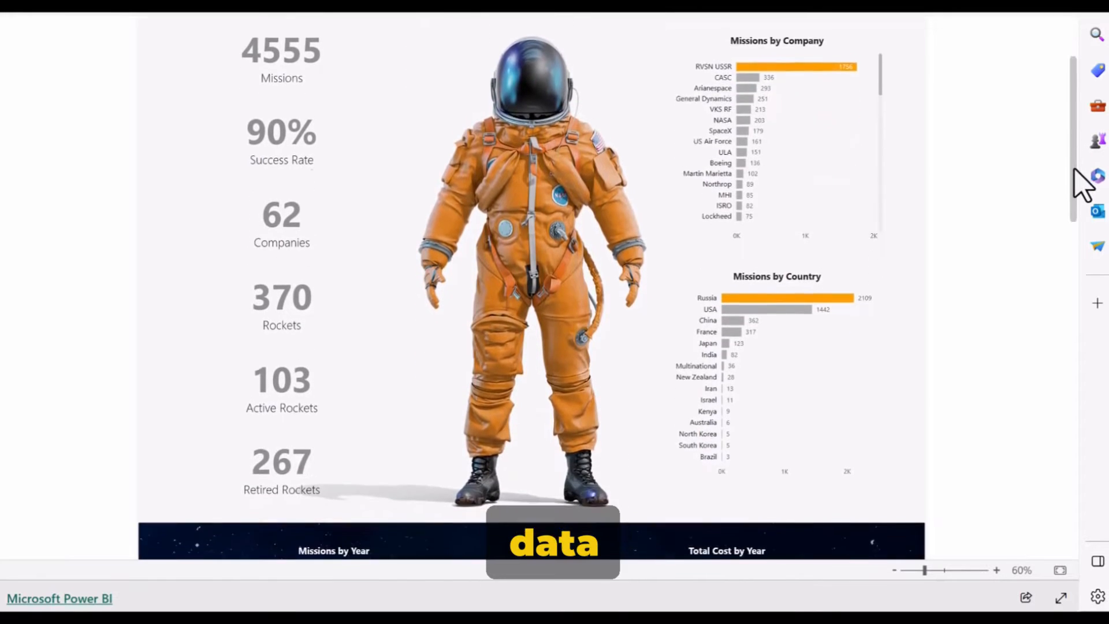
Scroll down through the space missions report
scroll("down", 3)
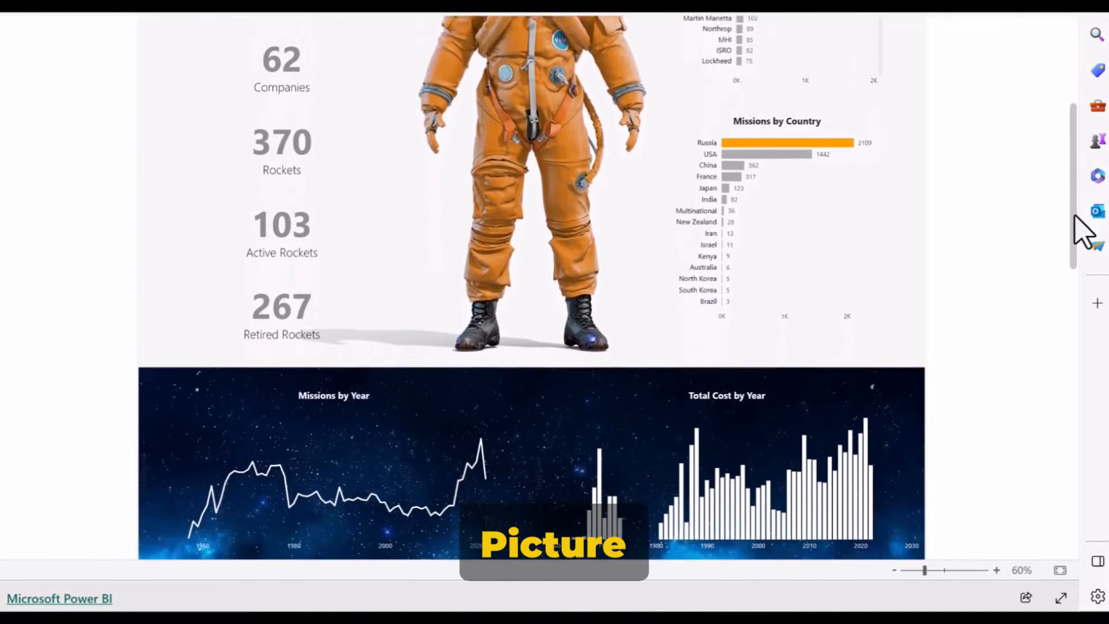
scroll("down", 3)
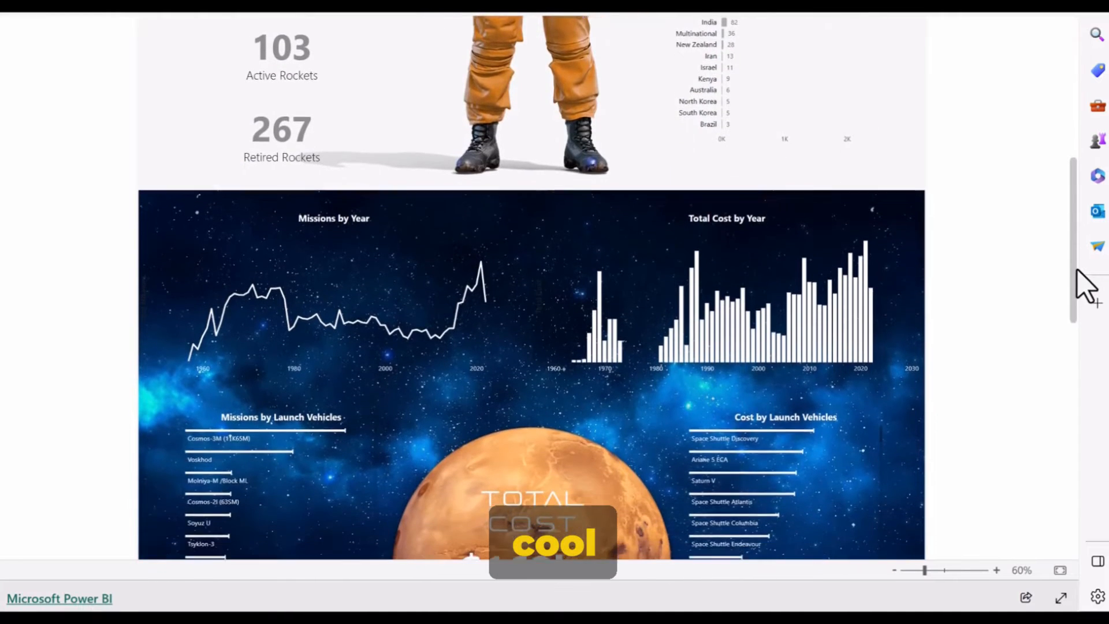
scroll("down", 3)
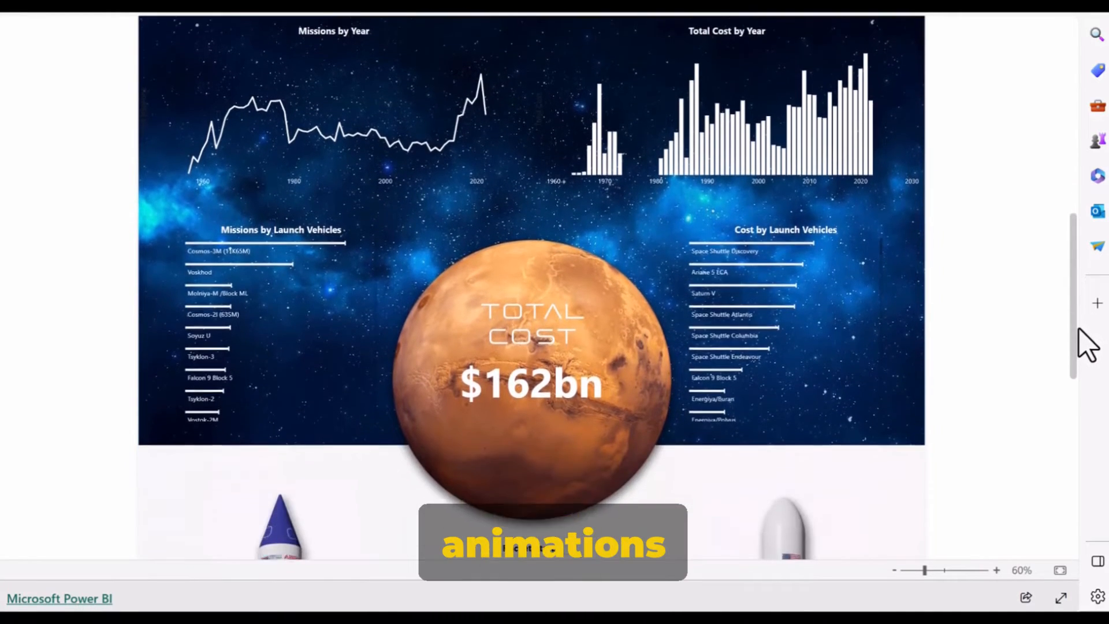
scroll("down", 3)
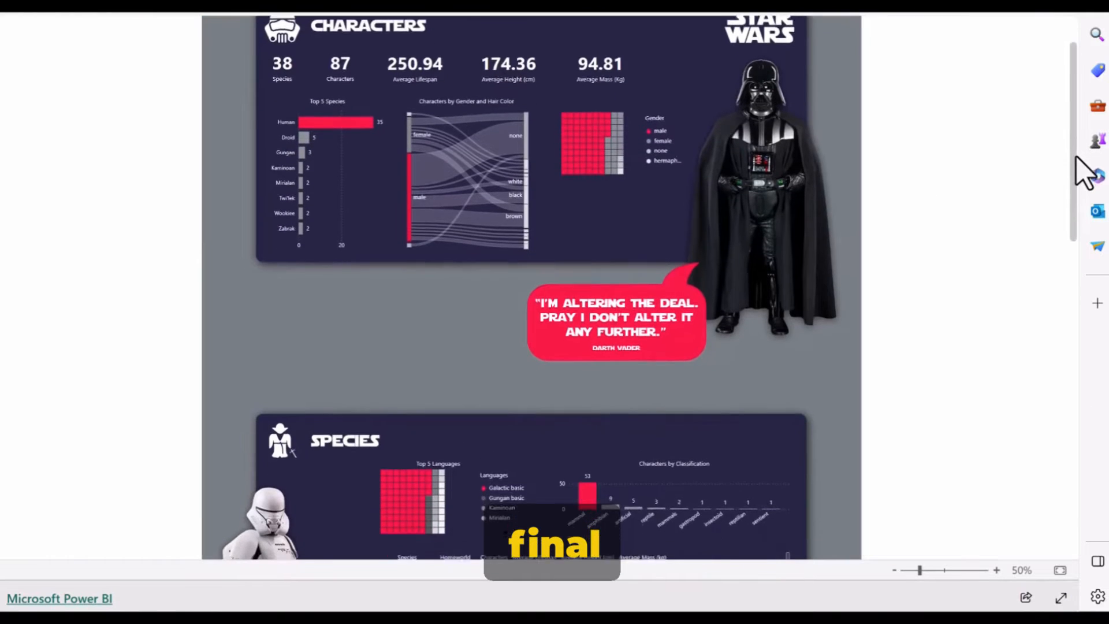
Scroll the Star Wars report through its characters, species and planets sections
scroll("down", 3)
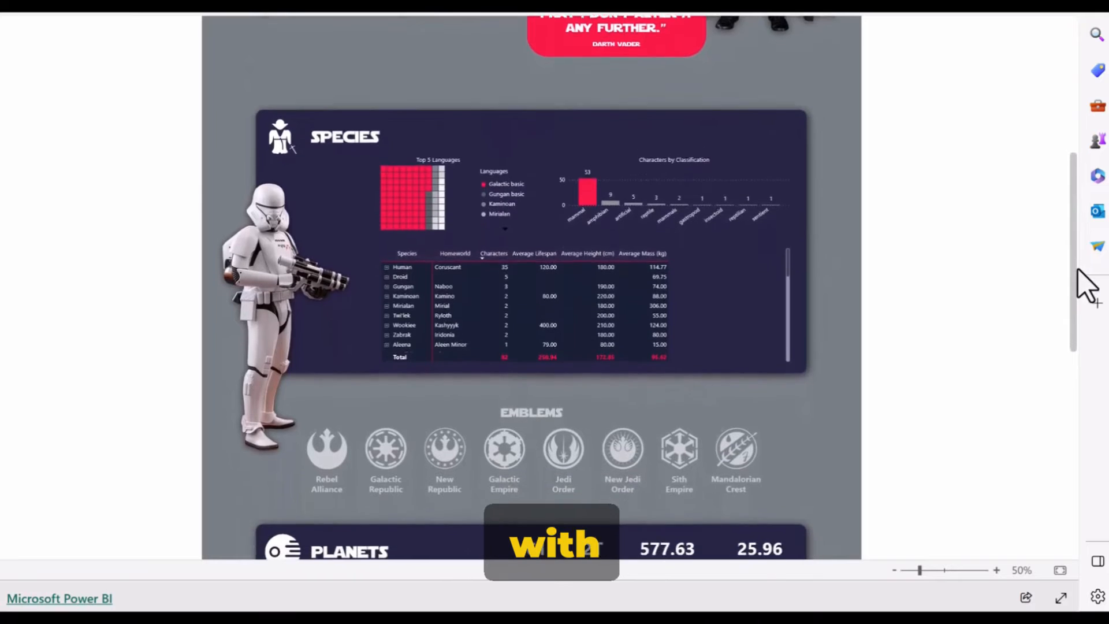
scroll("down", 3)
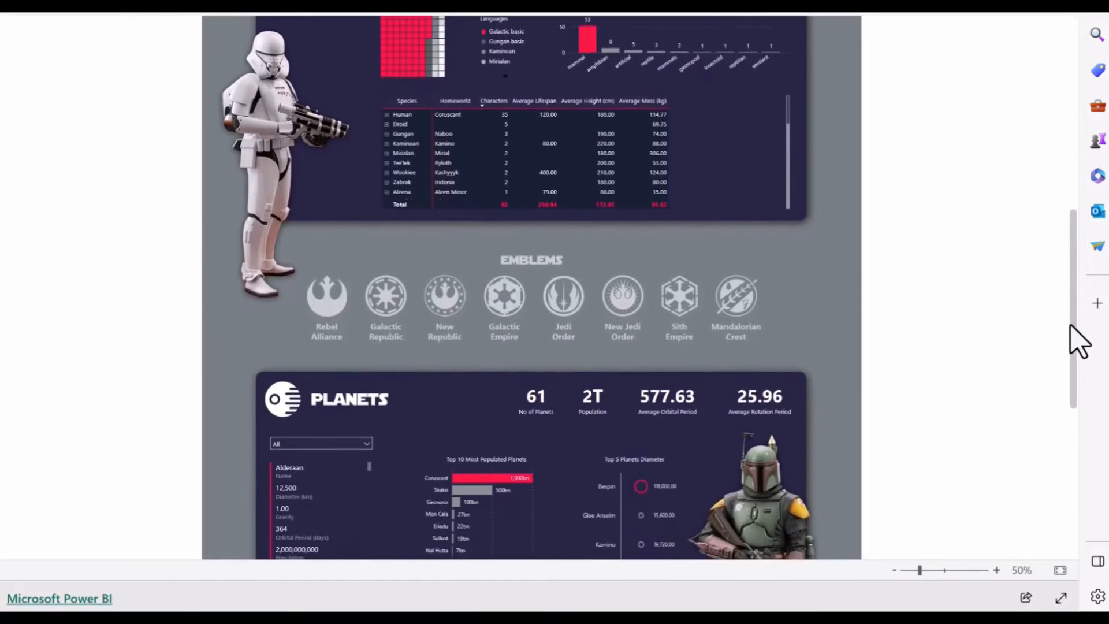
scroll("down", 3)
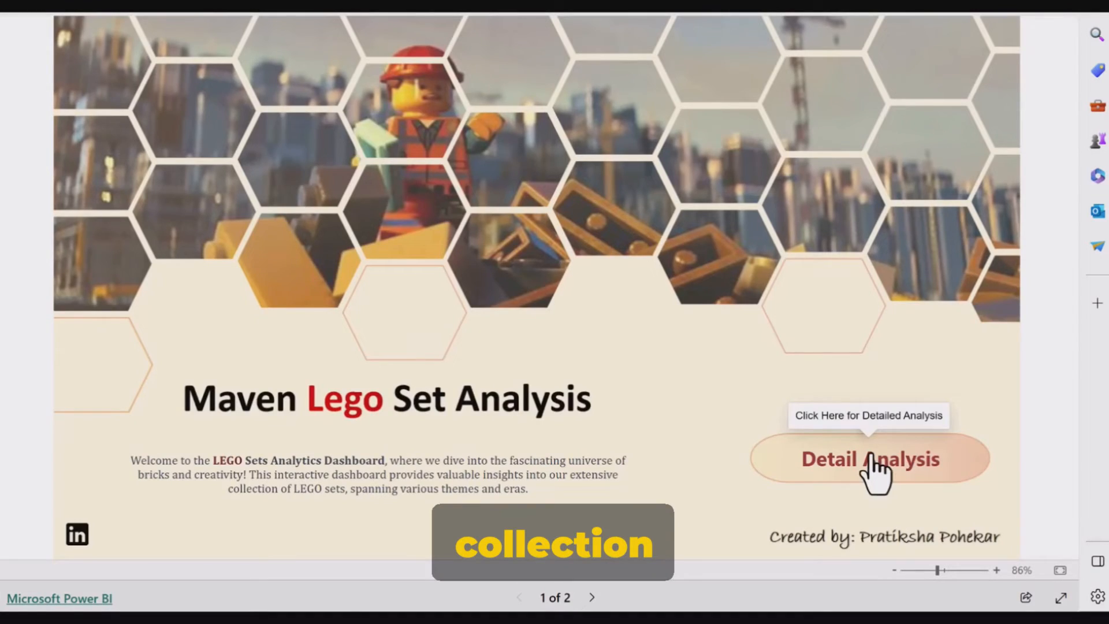
Open page 2 of the Maven Lego report via the Detail Analysis button
left_click(869, 458)
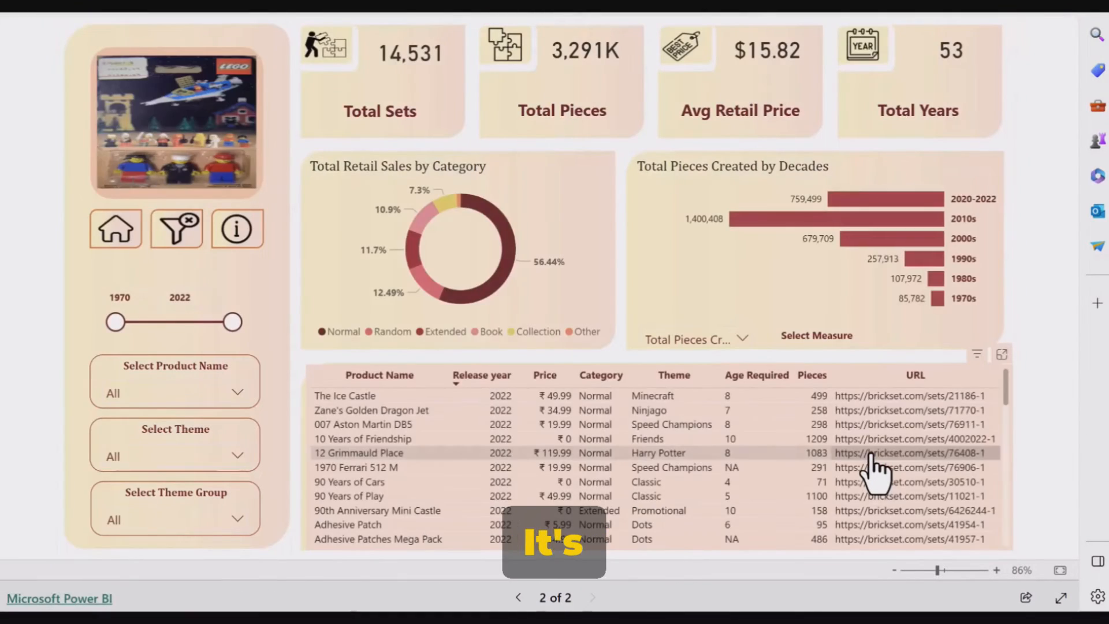